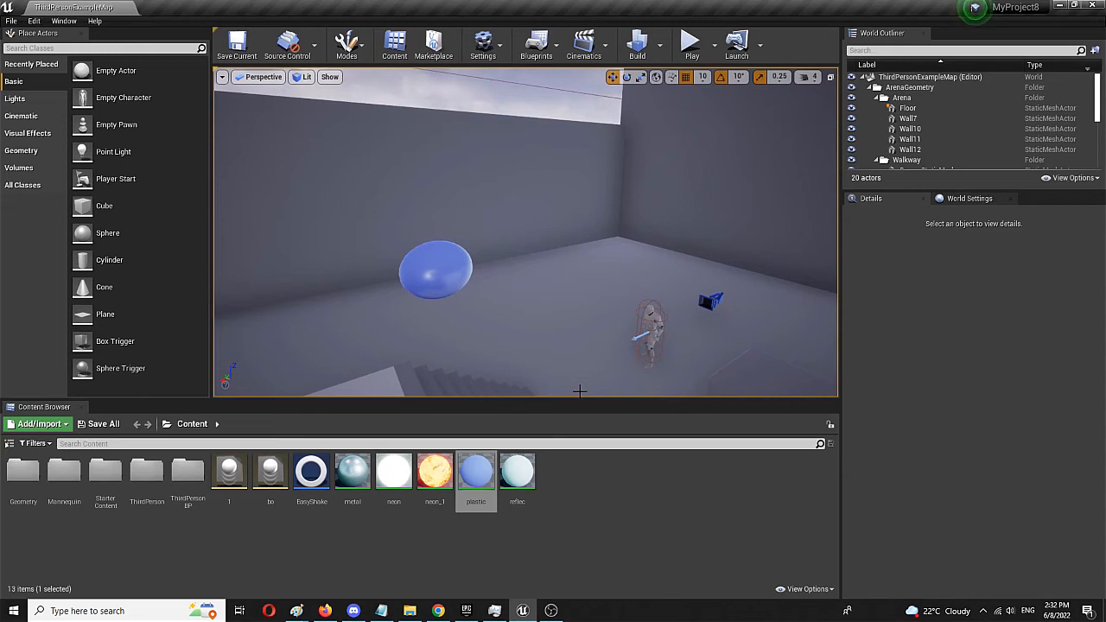
mouse_move(427, 337)
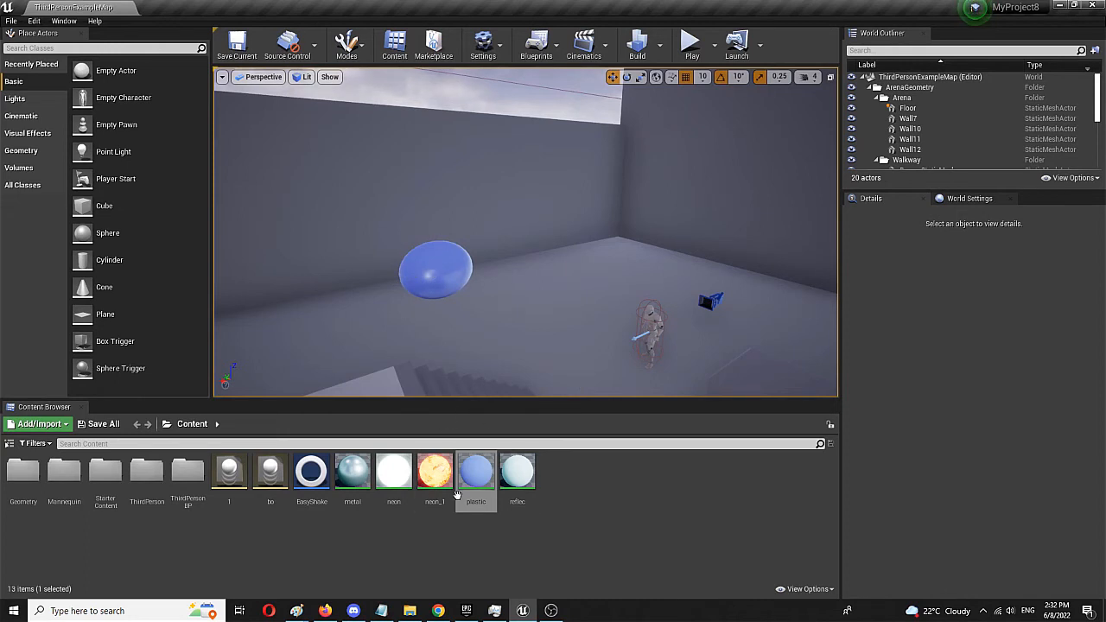
mouse_move(476, 471)
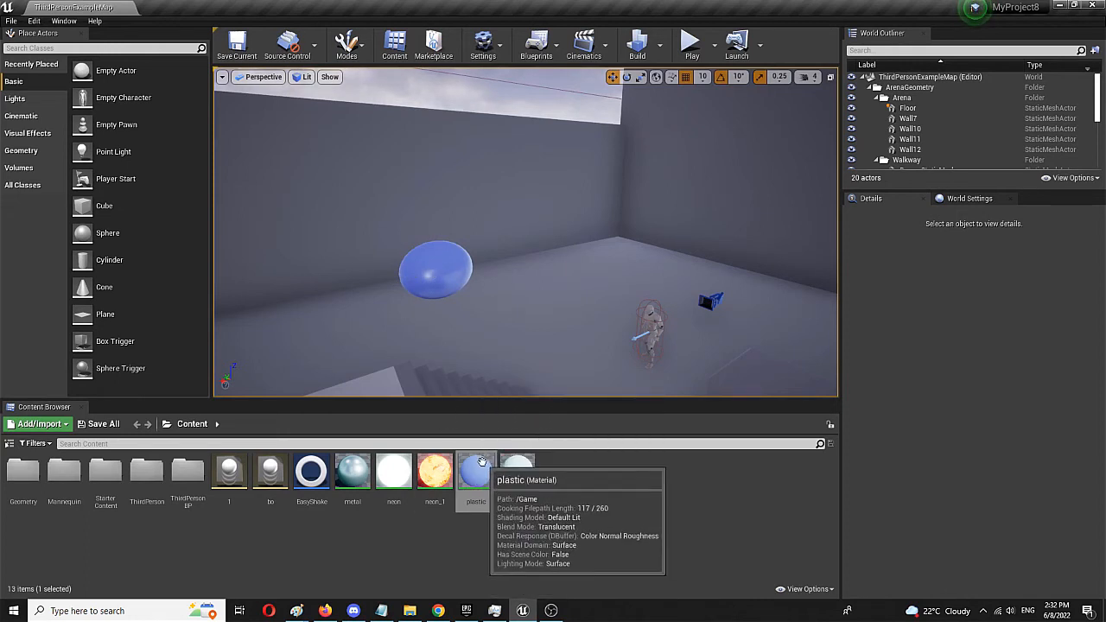
mouse_move(471, 426)
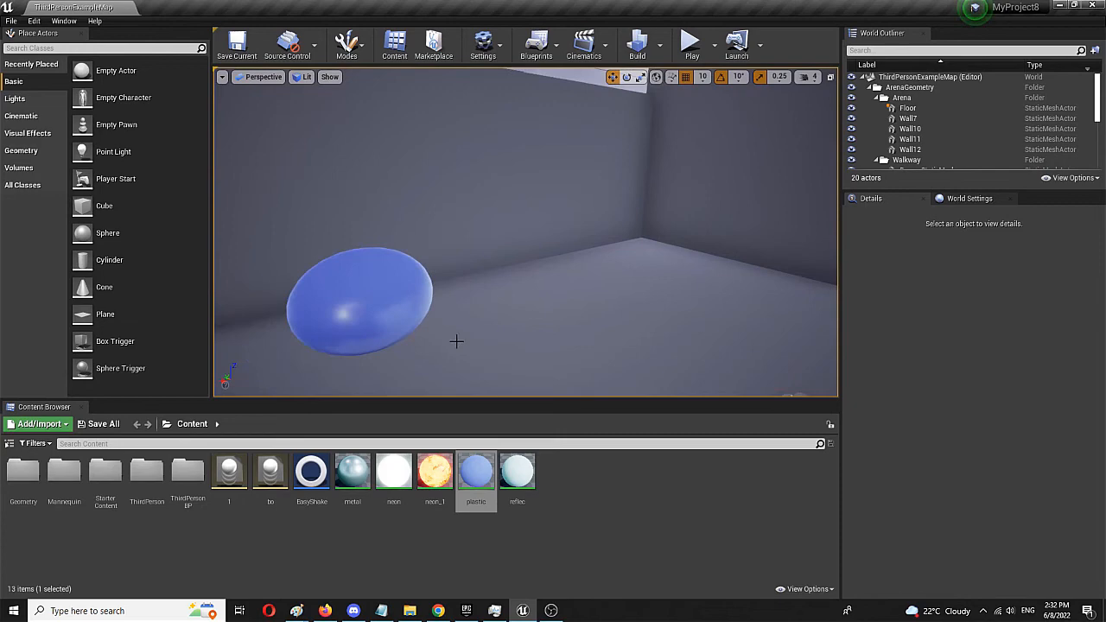
mouse_move(476, 476)
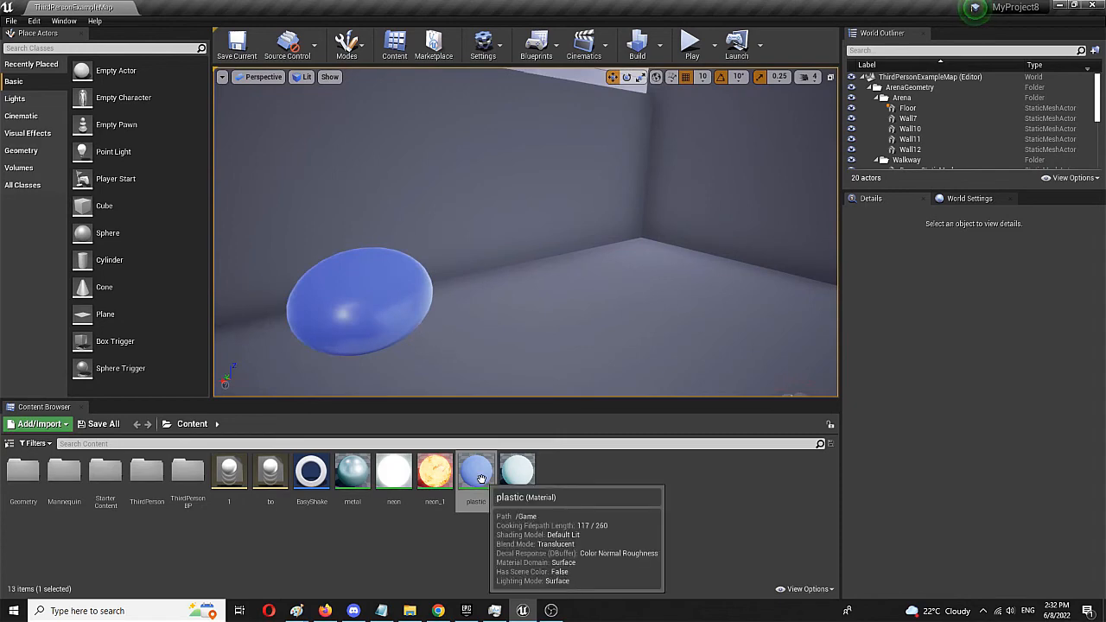
Open the blue plastic material from the Content Browser in the Material Editor.
double_click(476, 471)
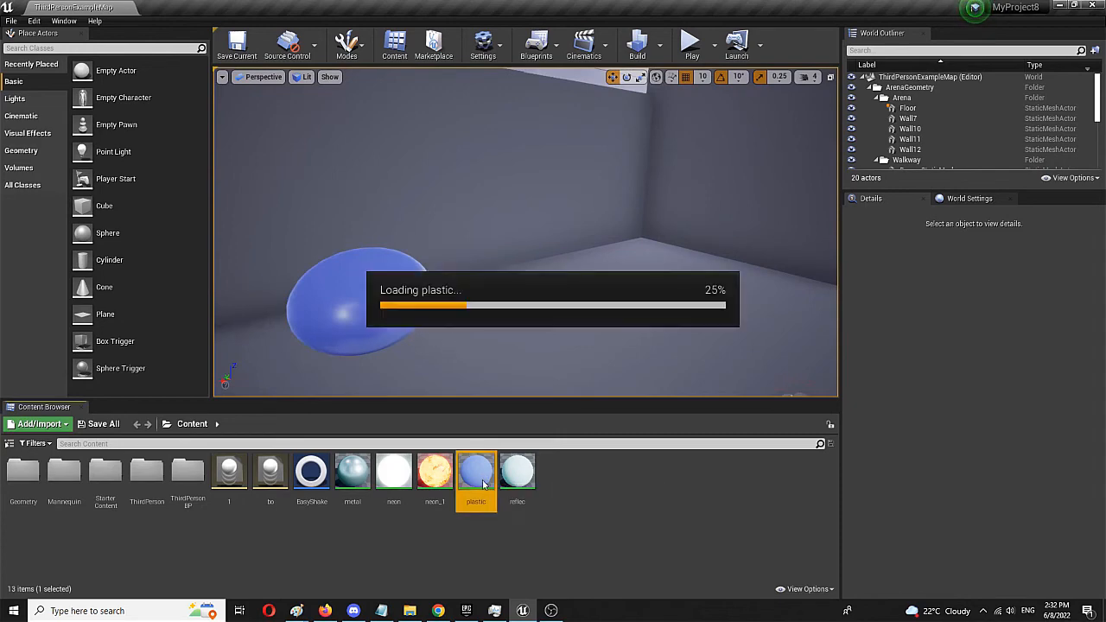
Bring up the plastic material graph showing its blue color, roughness and opacity nodes.
double_click(476, 470)
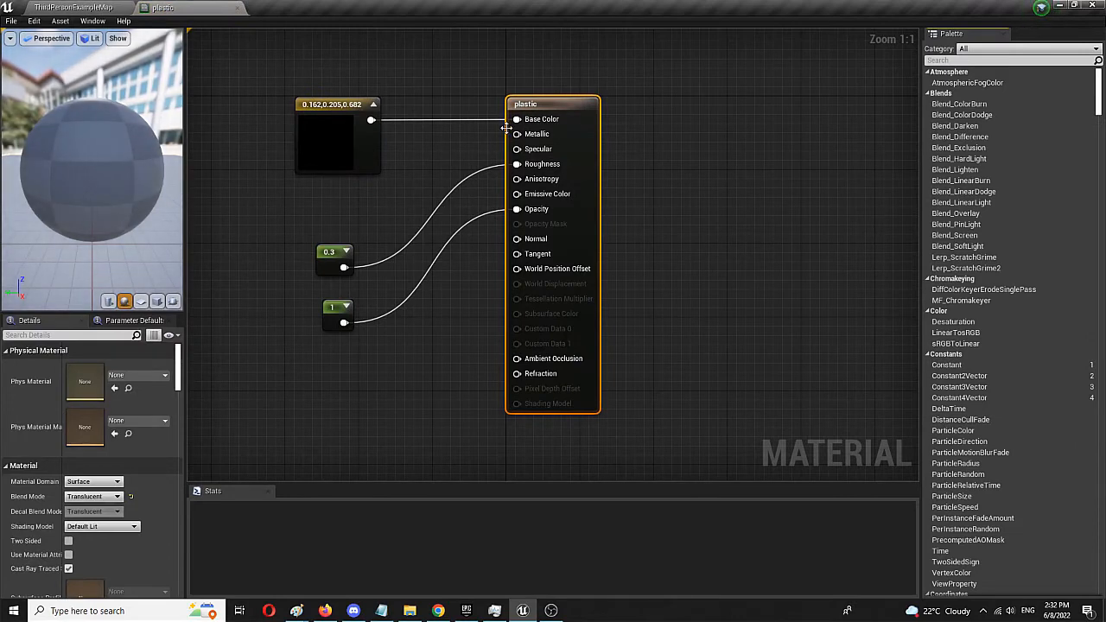
mouse_move(346, 247)
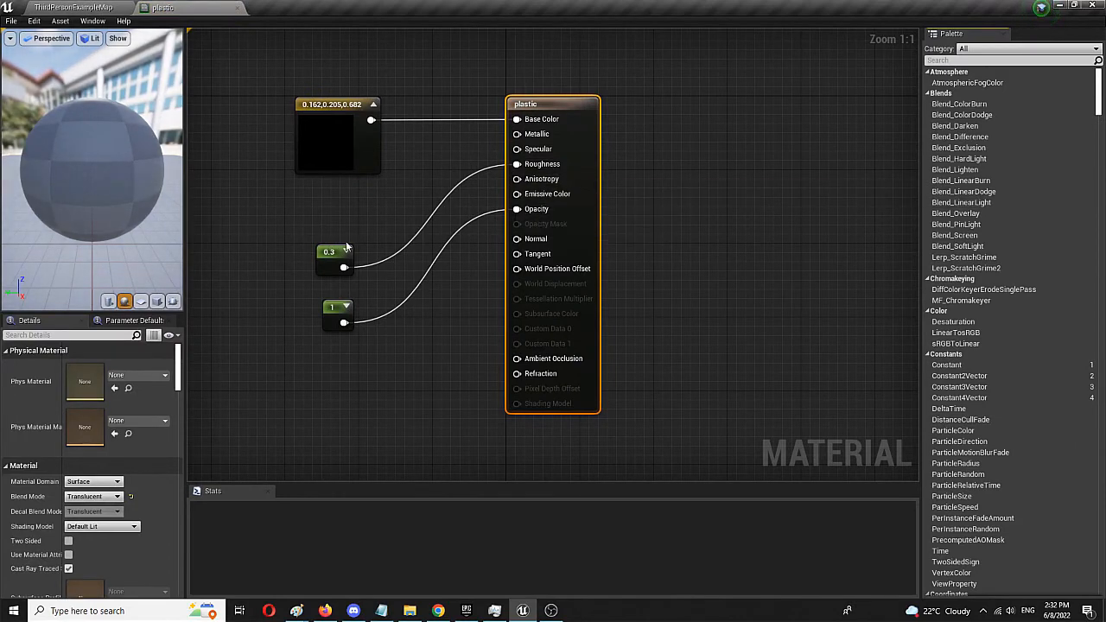
mouse_move(294, 110)
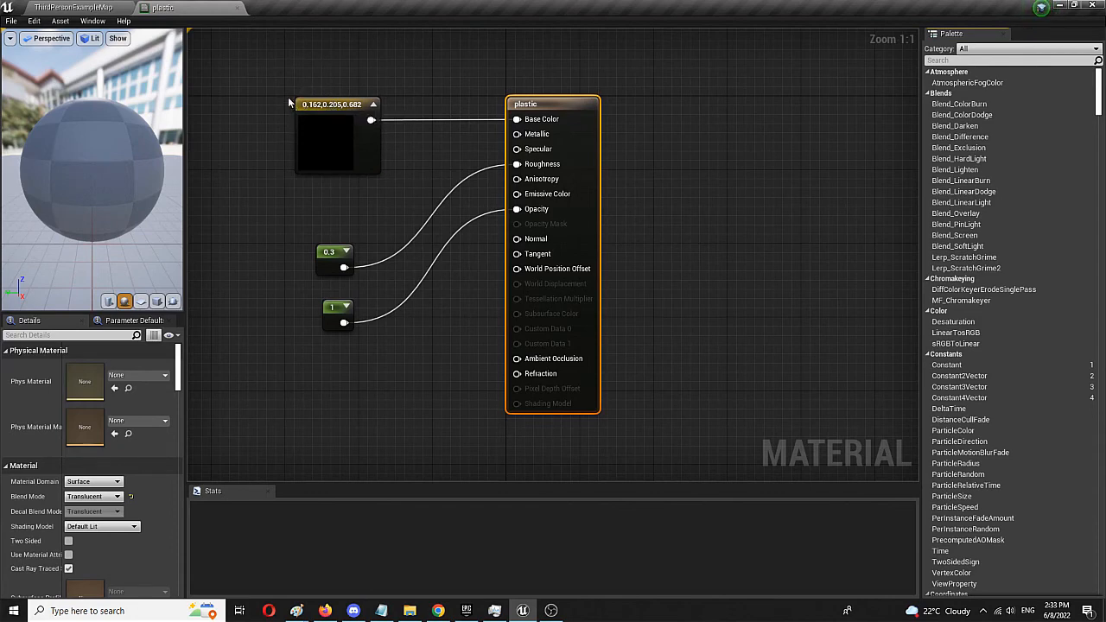
mouse_move(183, 308)
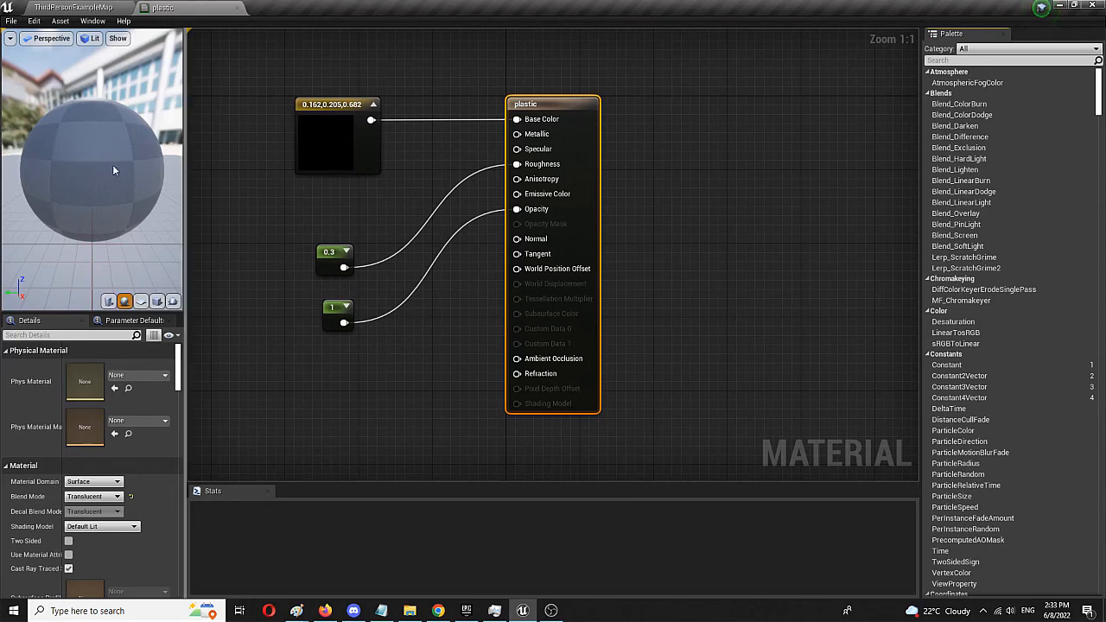
mouse_move(74, 114)
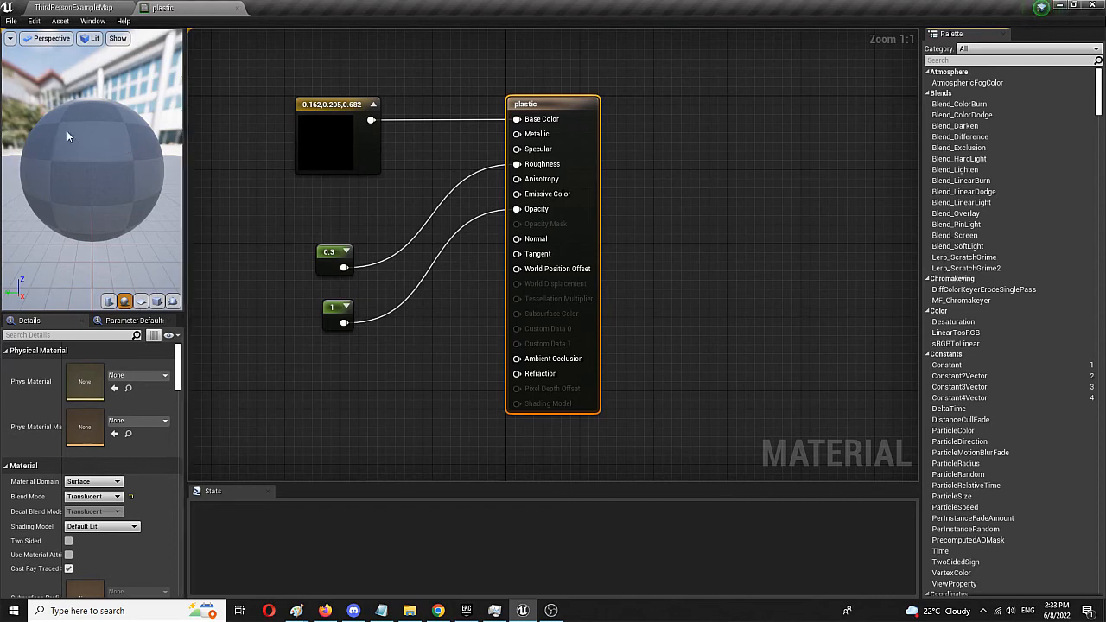
click(337, 139)
text(desatu)
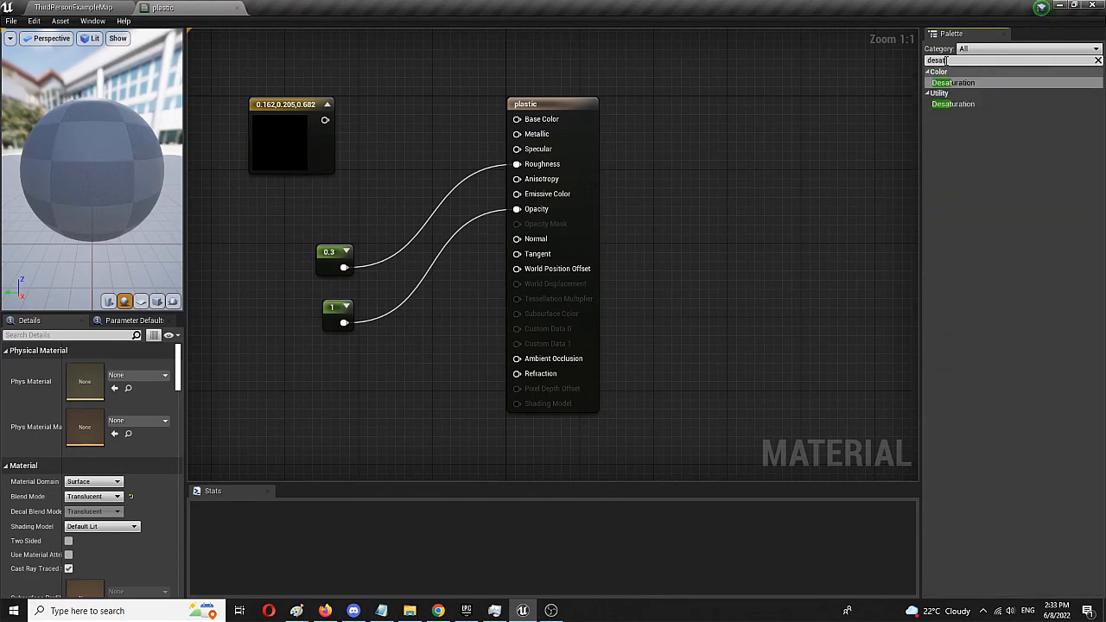
mouse_move(951, 82)
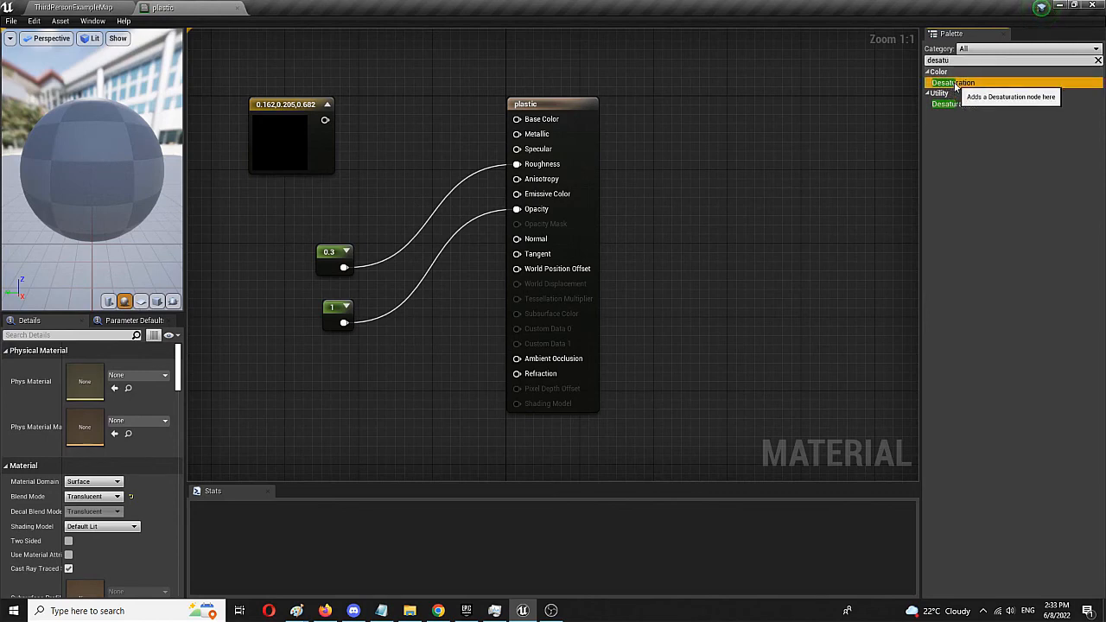
Add a Desaturation node wired between the blue color and Base Color.
click(953, 82)
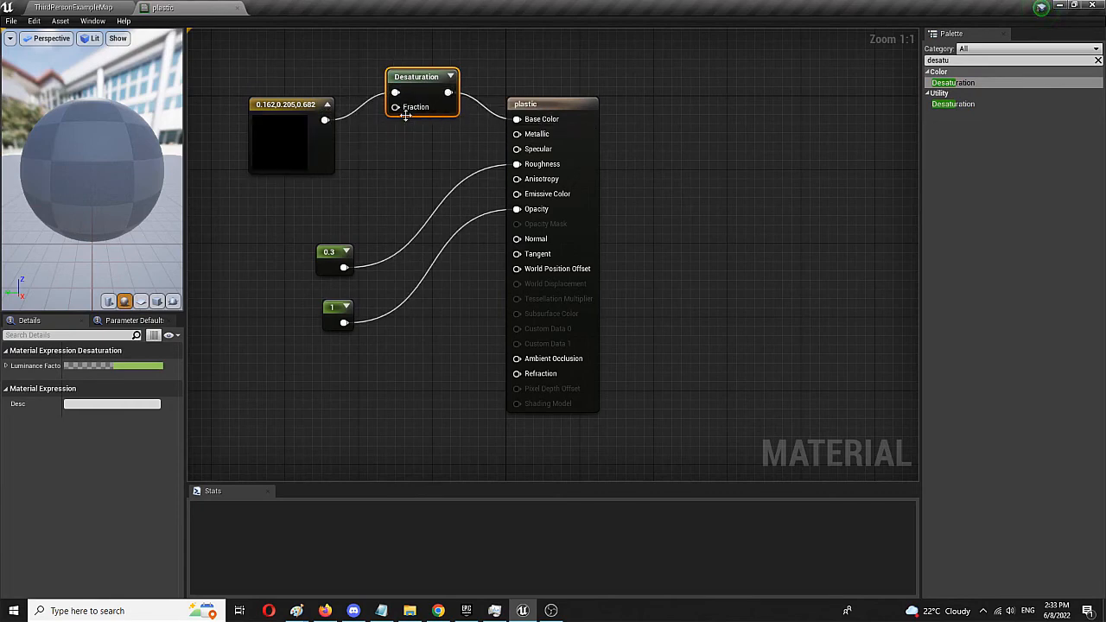
mouse_move(194, 441)
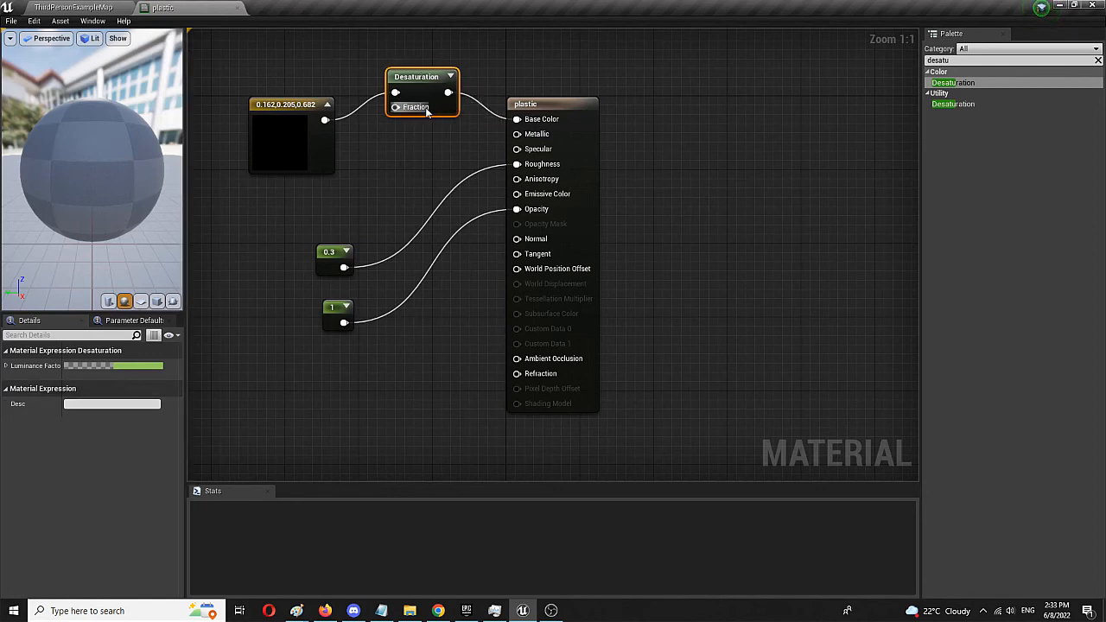
mouse_move(415, 107)
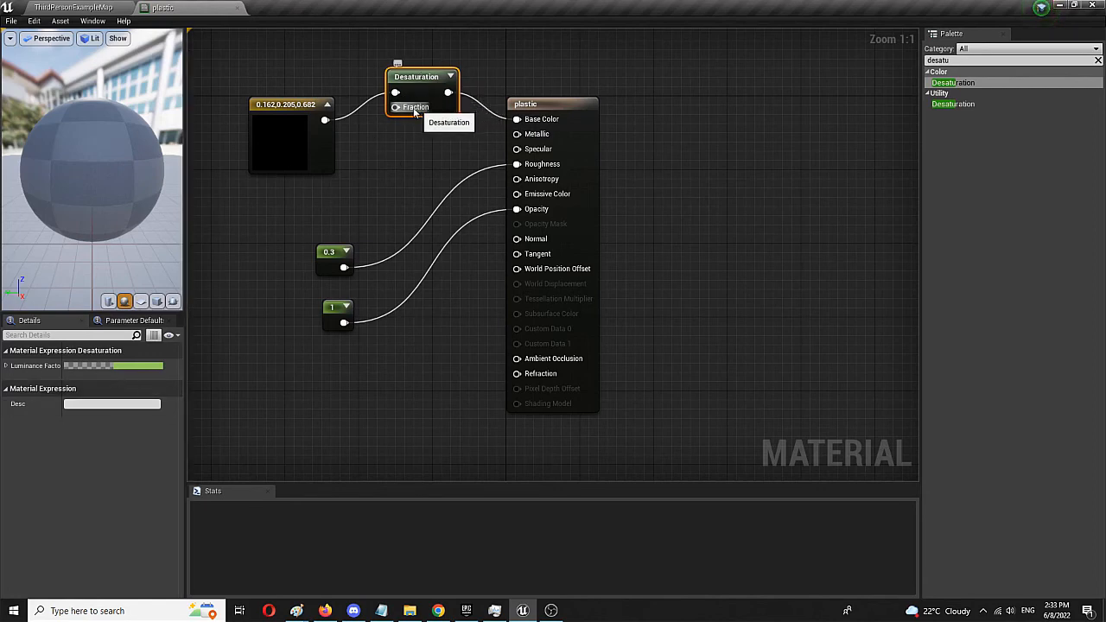
mouse_move(335, 203)
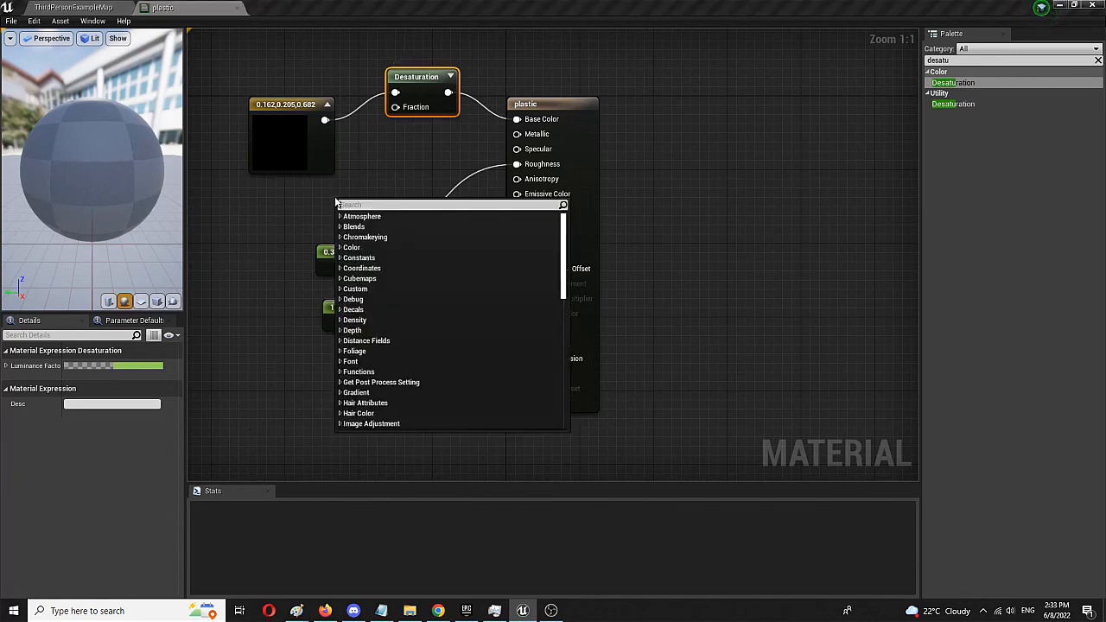
Add a Constant with value 1.0 driving the Desaturation node's Fraction input.
text(con)
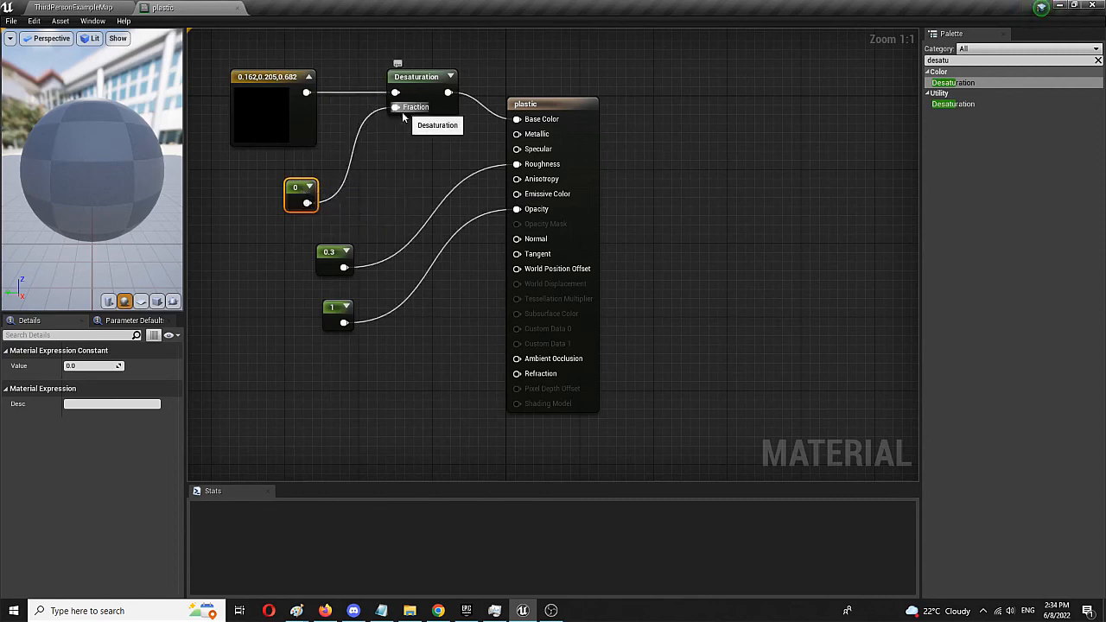
click(93, 365)
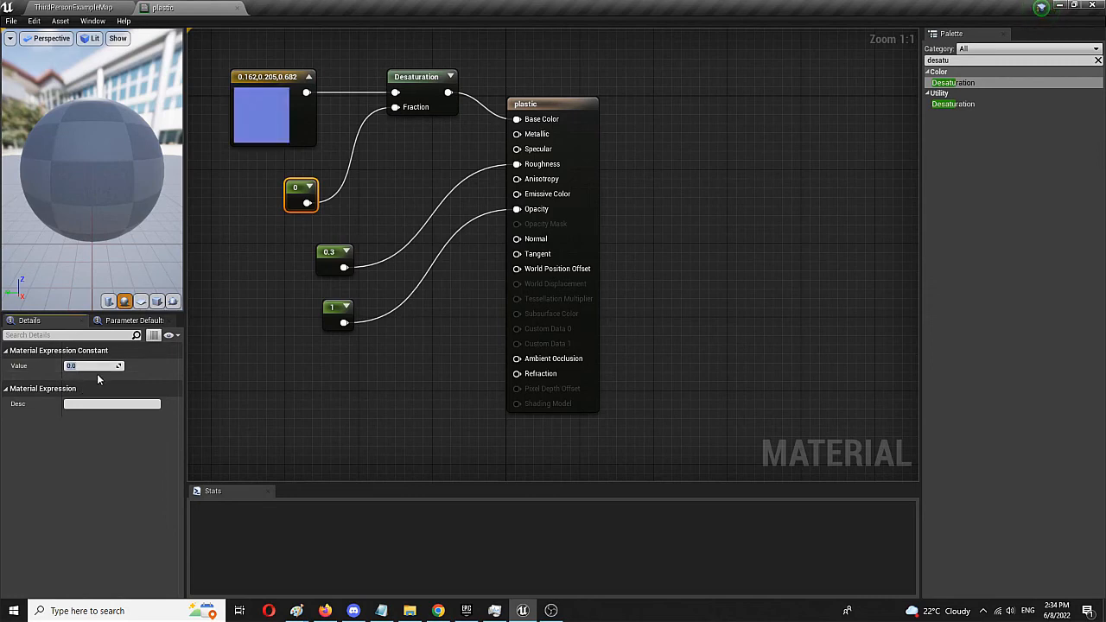
text(1.0)
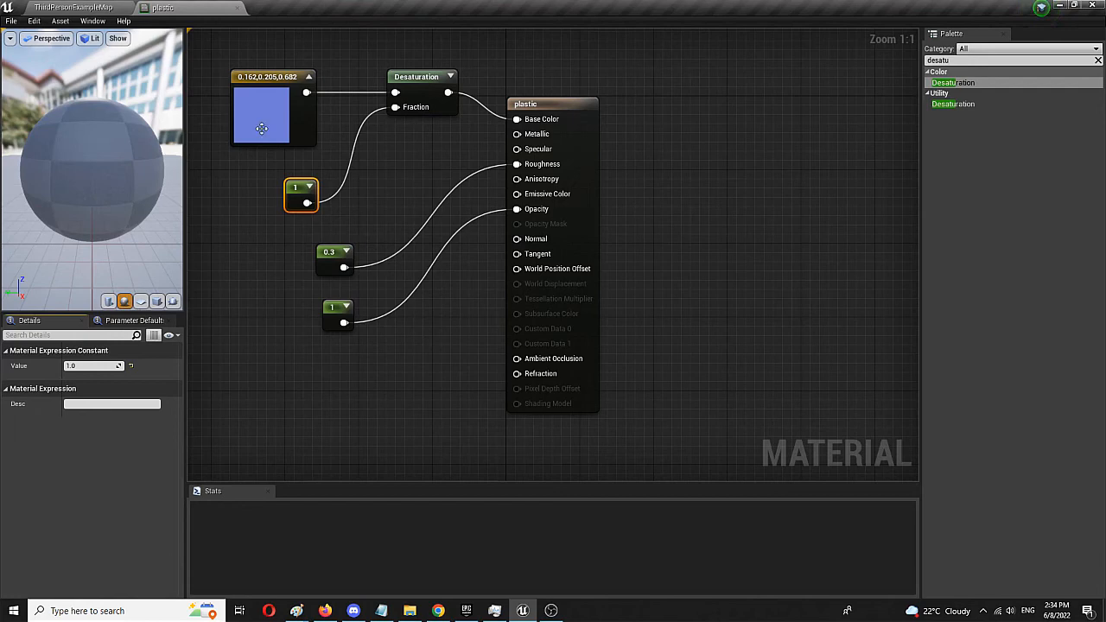
mouse_move(205, 116)
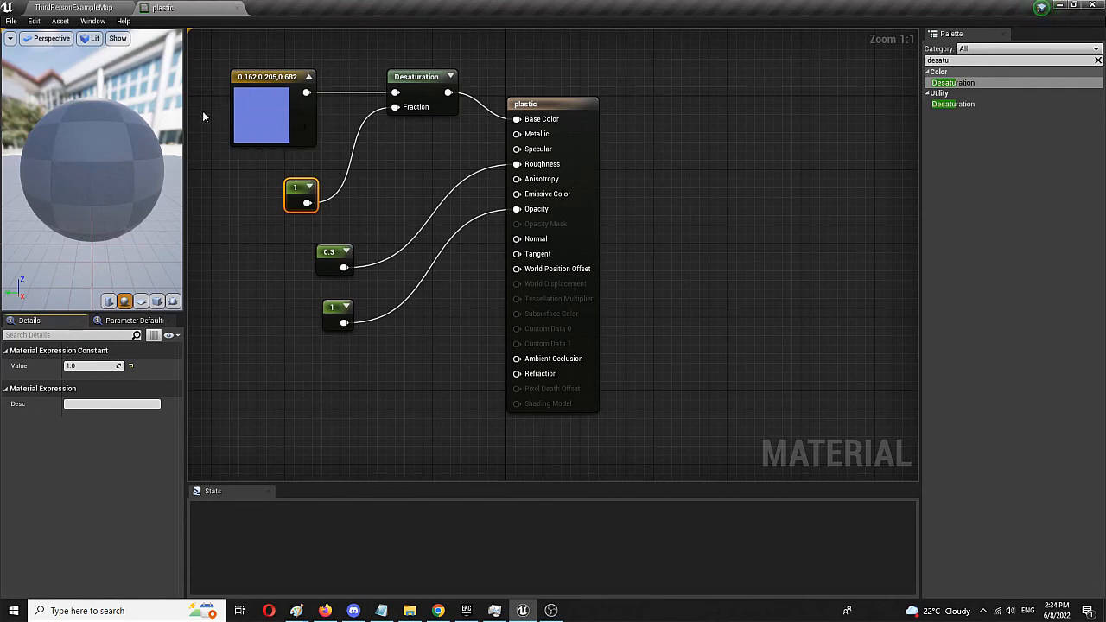
mouse_move(307, 202)
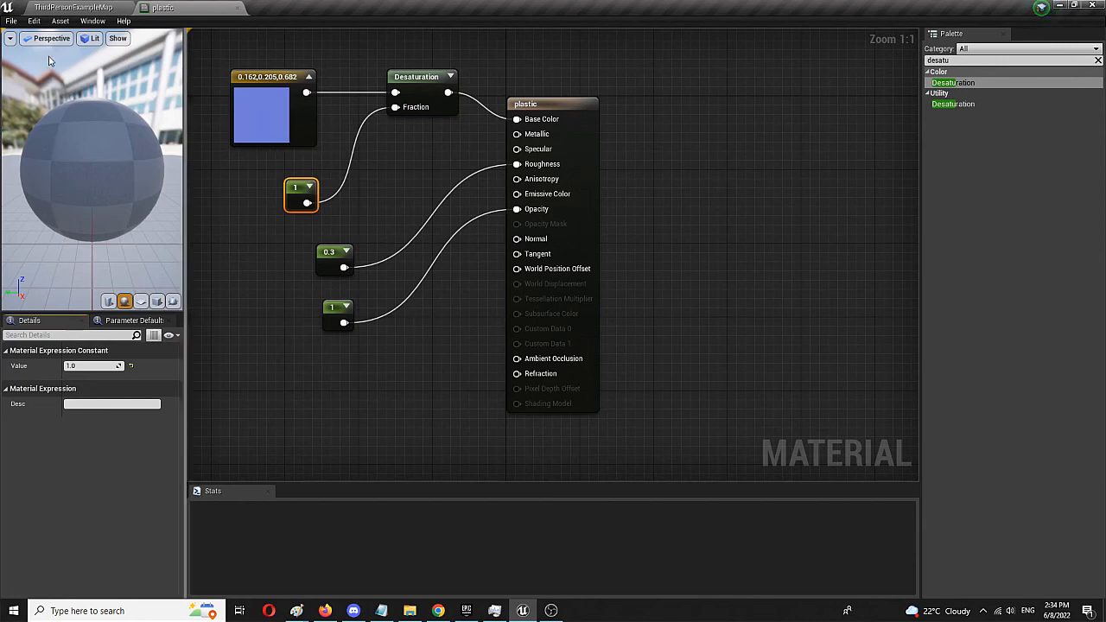
Apply the material changes so the preview sphere turns fully gray.
click(11, 21)
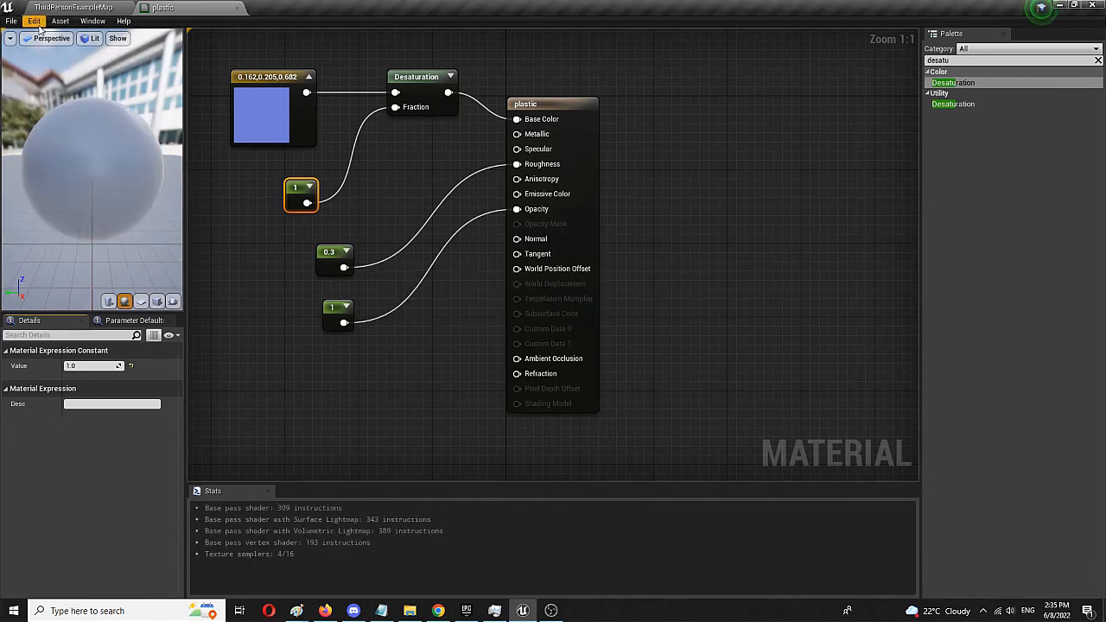
mouse_move(151, 179)
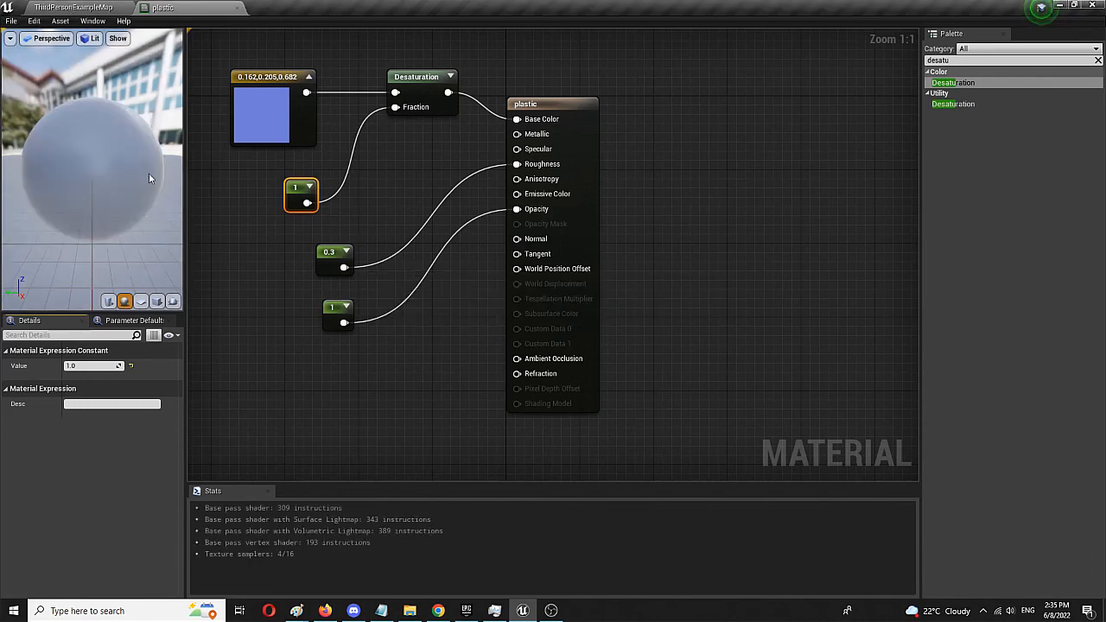
mouse_move(419, 106)
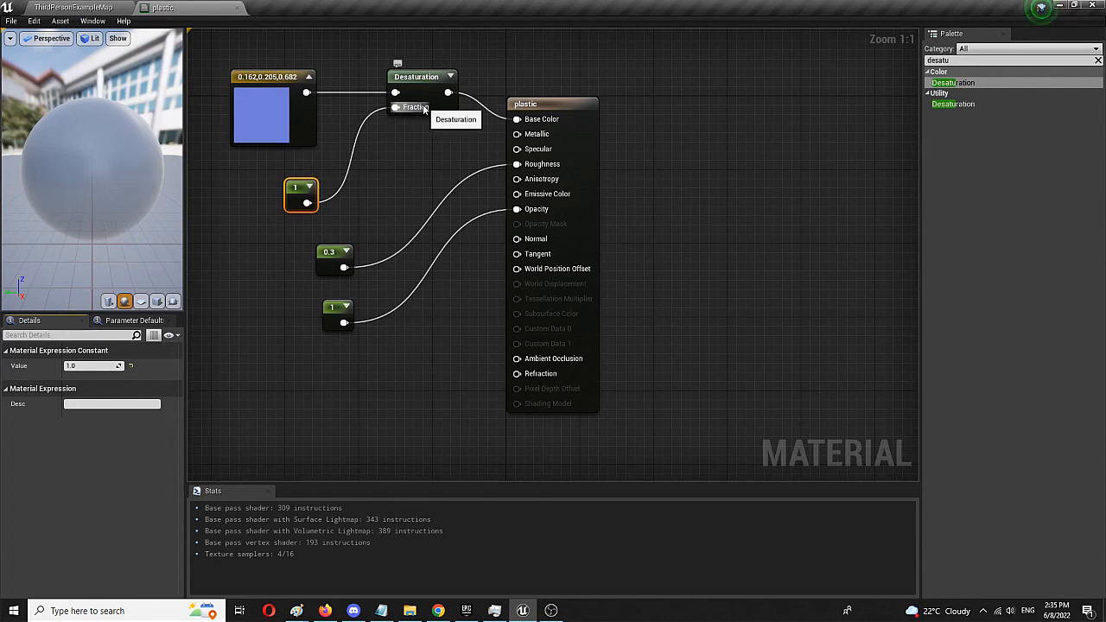
mouse_move(125, 210)
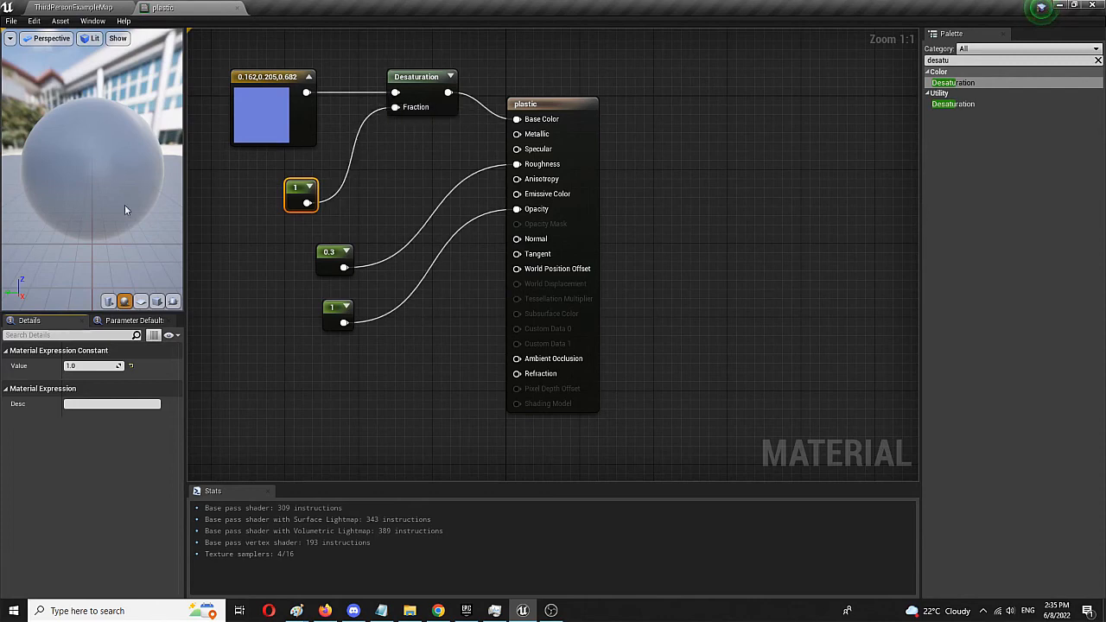
mouse_move(159, 188)
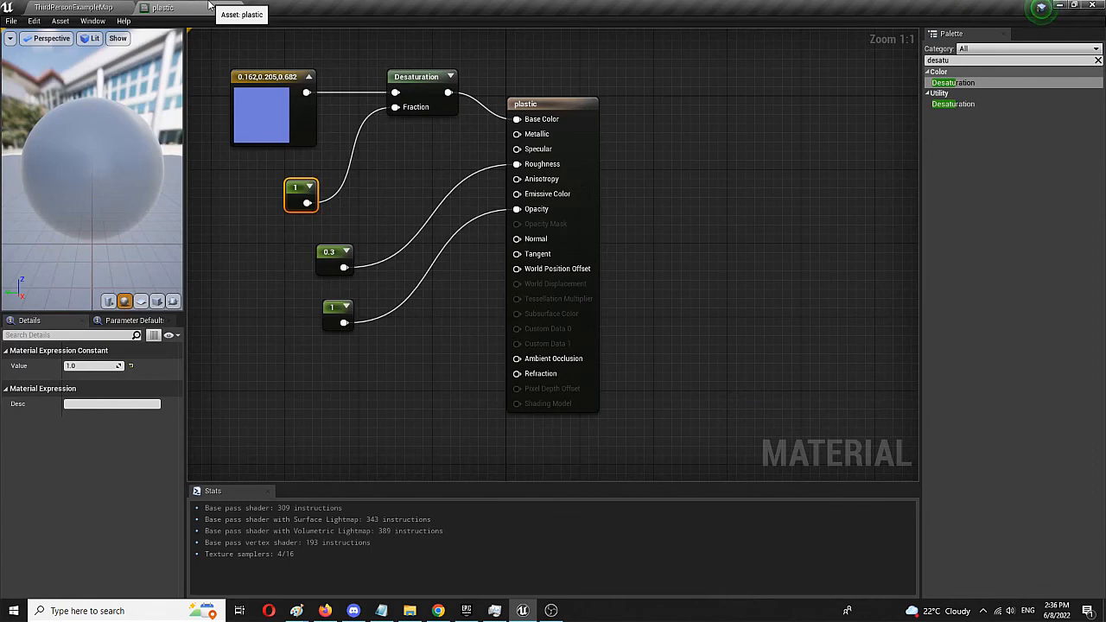
mouse_move(218, 146)
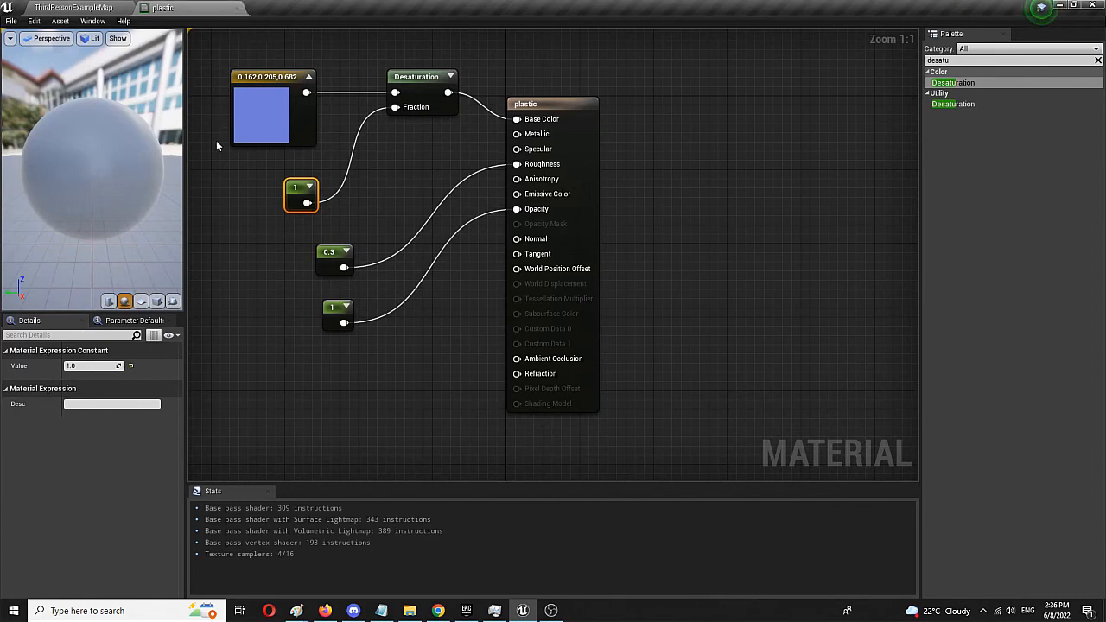
mouse_move(321, 242)
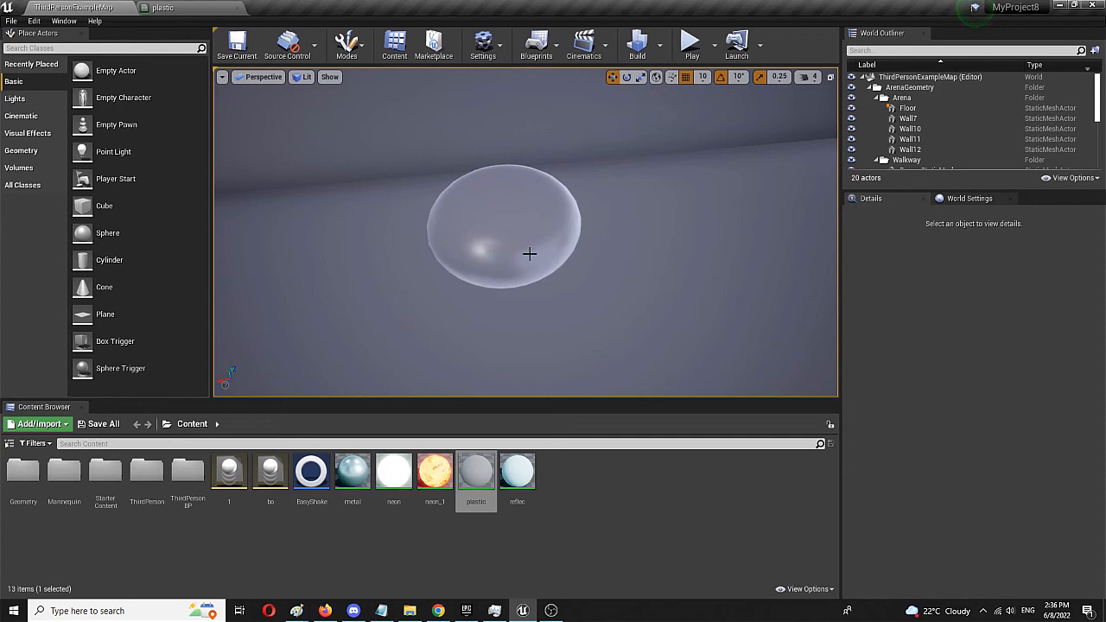
mouse_move(527, 254)
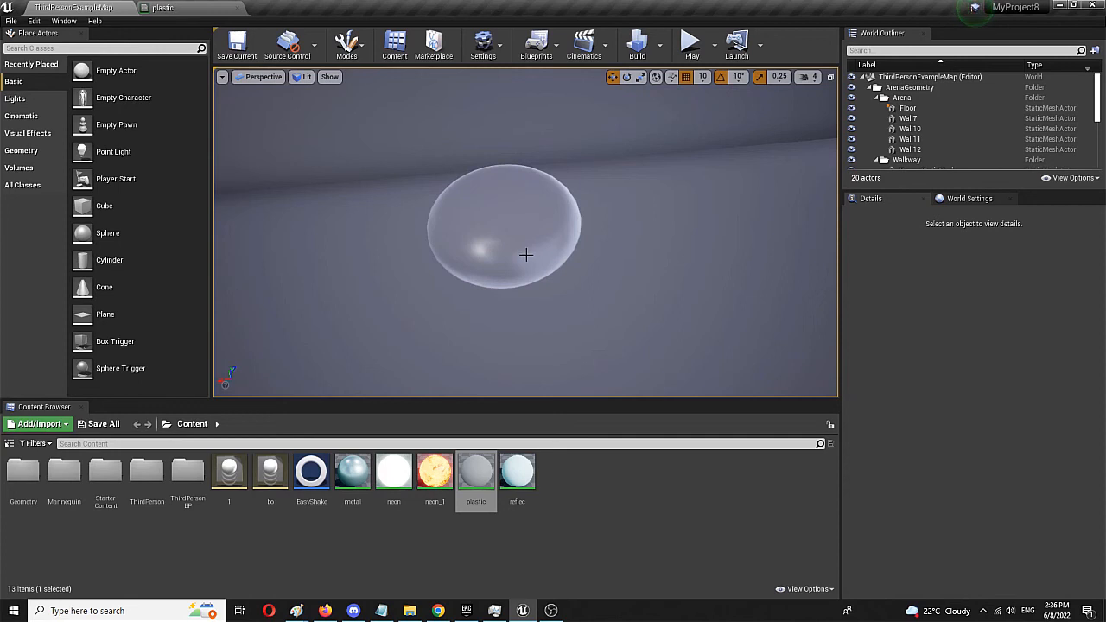